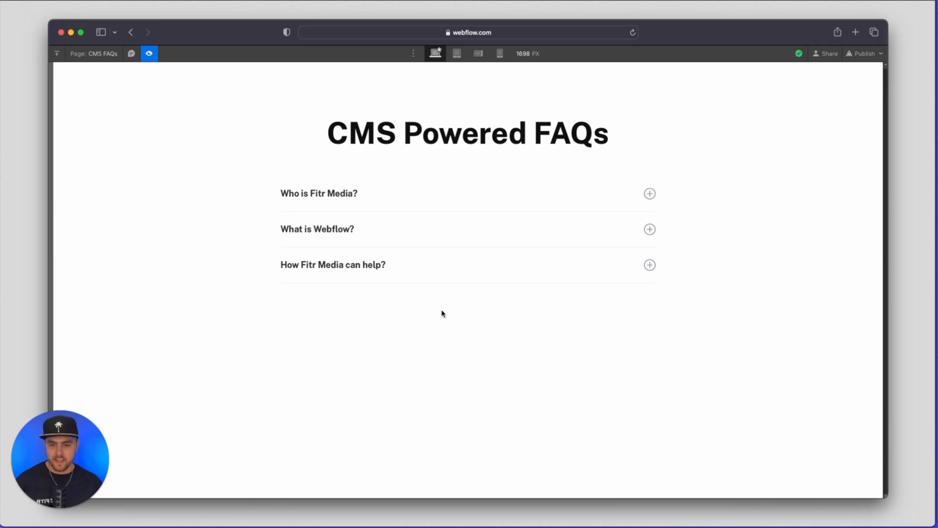
mouse_move(422, 210)
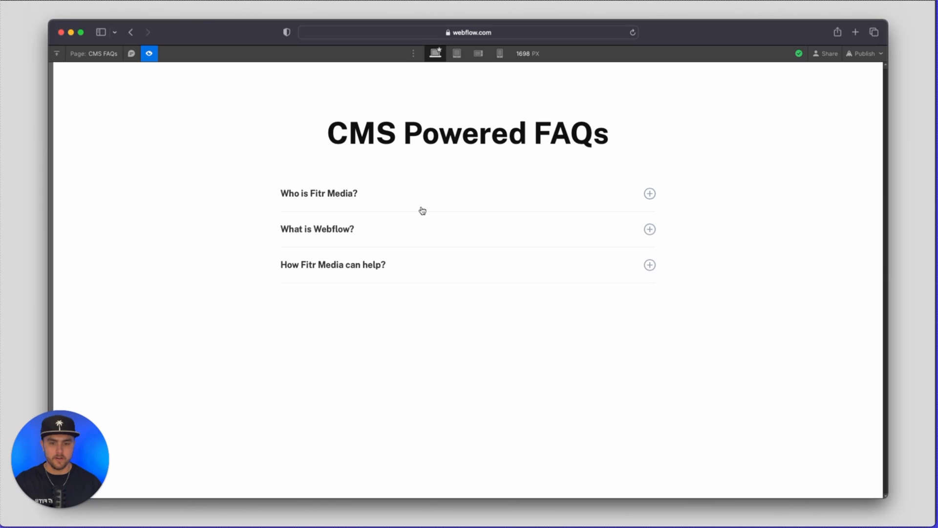
mouse_move(436, 227)
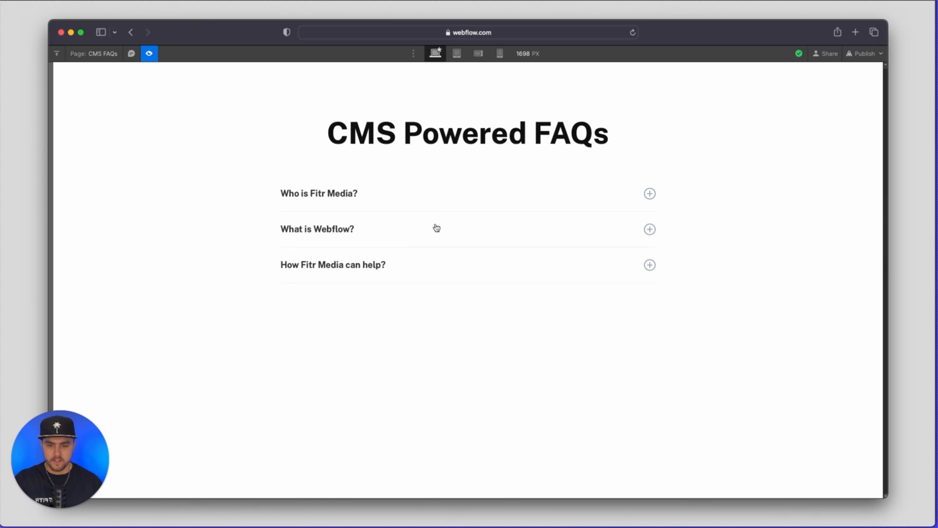
Step: Expand and collapse the 'What is Webflow?' answer in Preview, then exit Preview
left_click(650, 228)
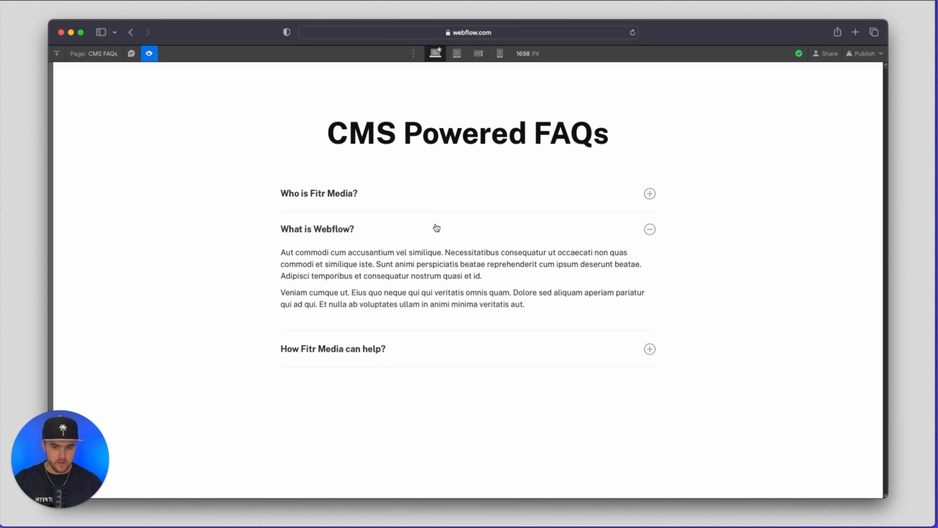
left_click(649, 229)
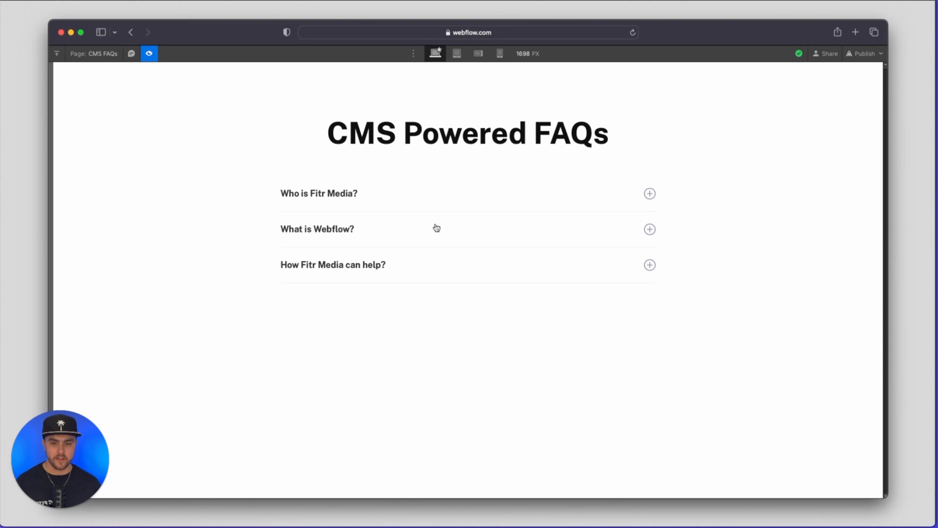
mouse_move(414, 240)
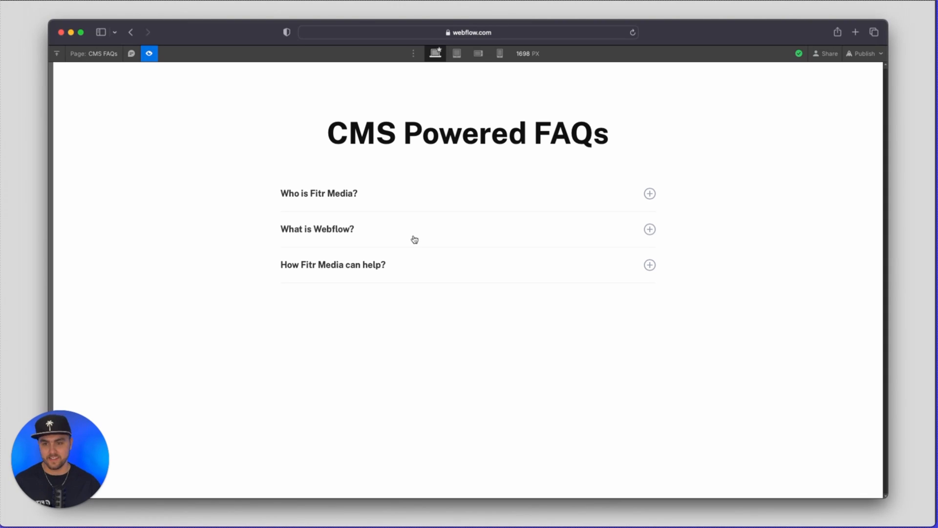
left_click(149, 53)
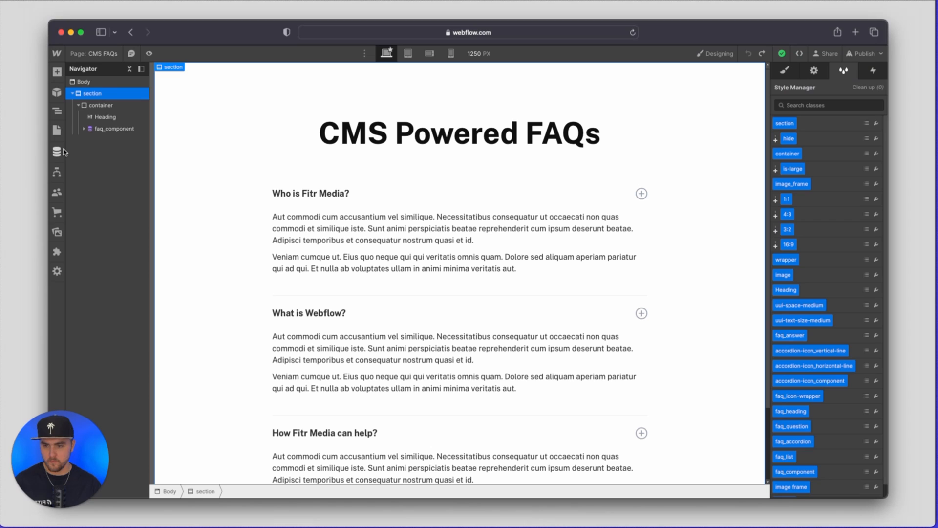
Step: Inspect the FAQs collection's Question, Slug and rich-text Answer fields, then save the collection
left_click(57, 151)
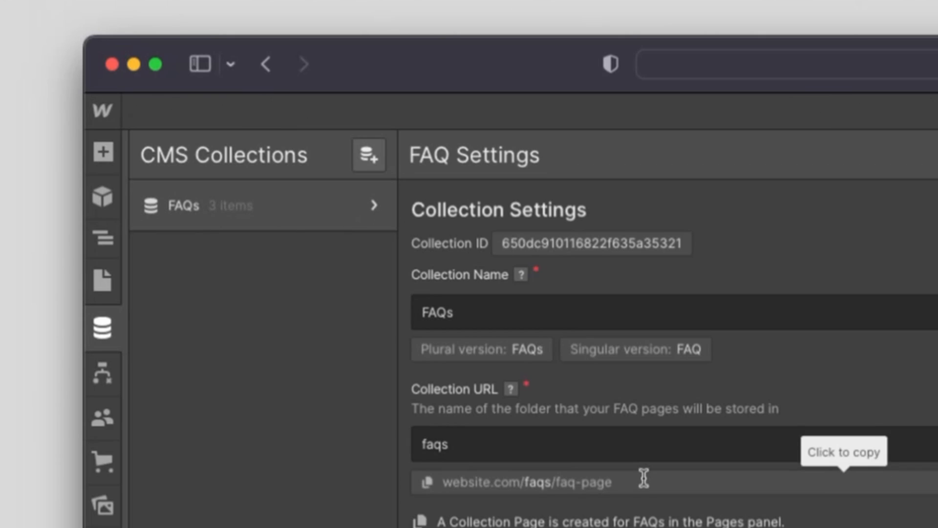
scroll("down", 3)
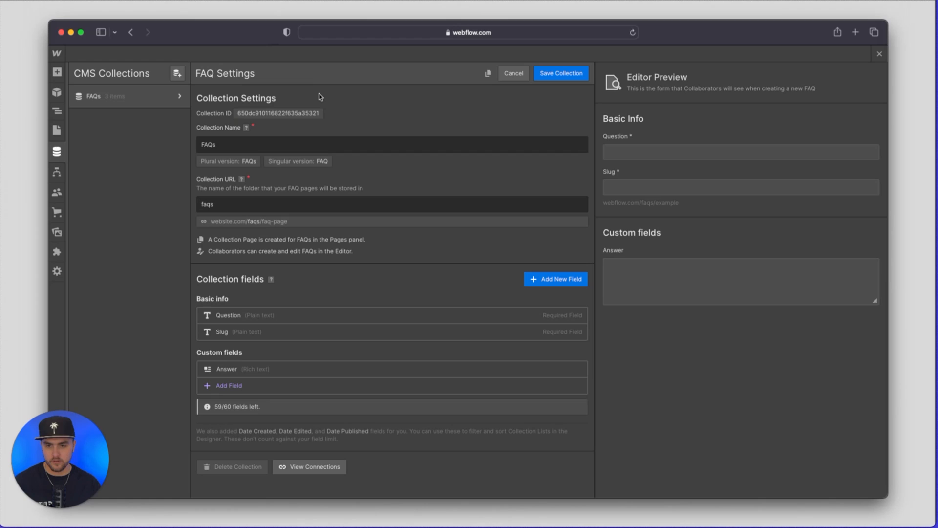
mouse_move(560, 73)
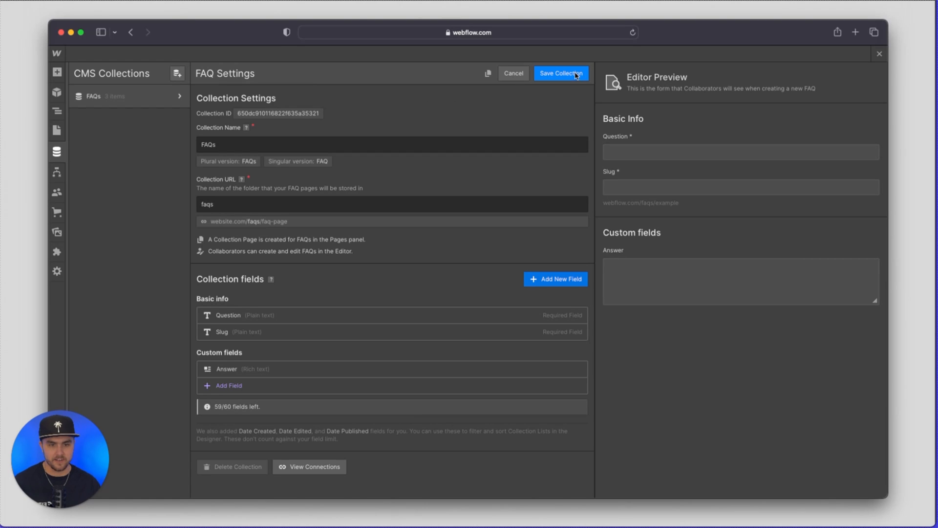
left_click(560, 73)
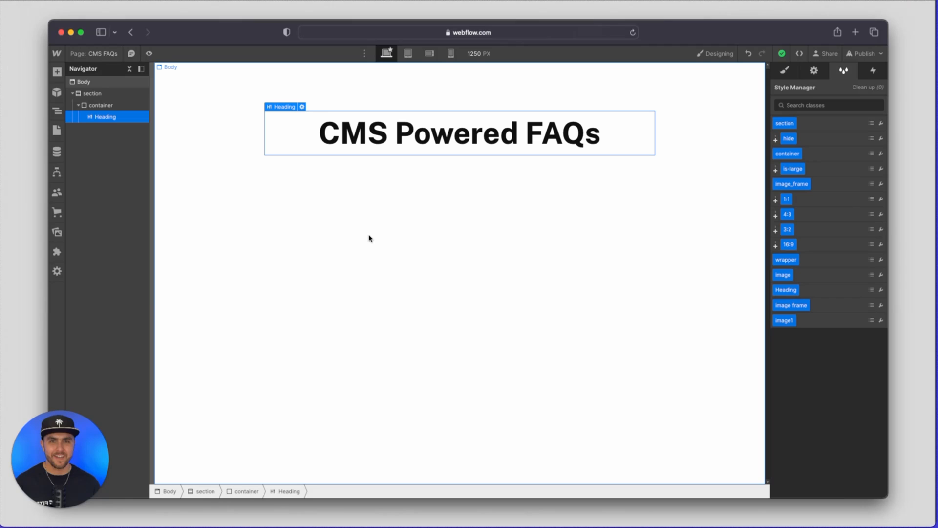
mouse_move(397, 213)
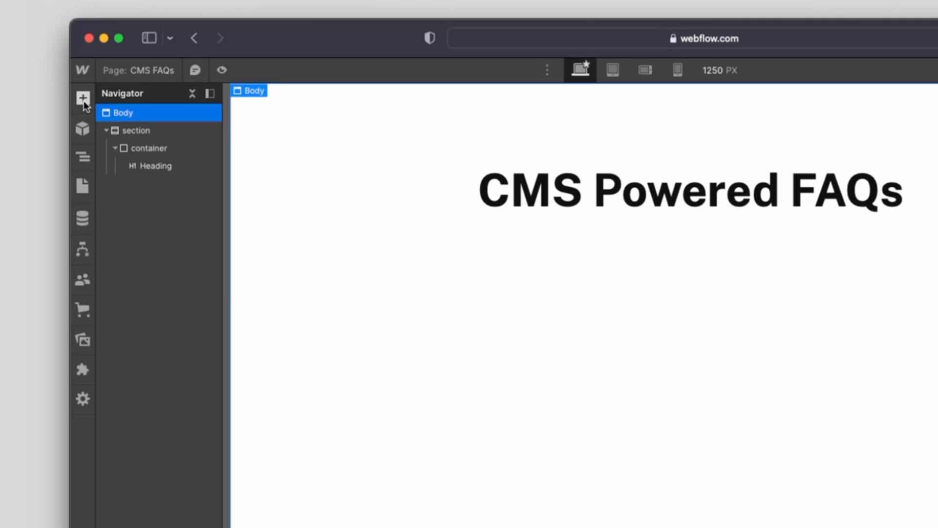
Step: Search the Untitled UI library for 'faq' to find the FAQ section layout
left_click(82, 99)
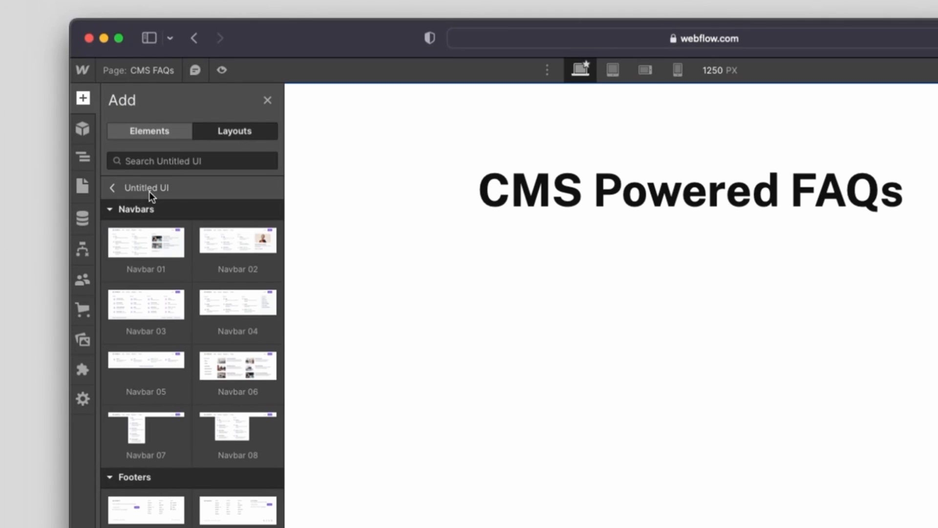
mouse_move(166, 200)
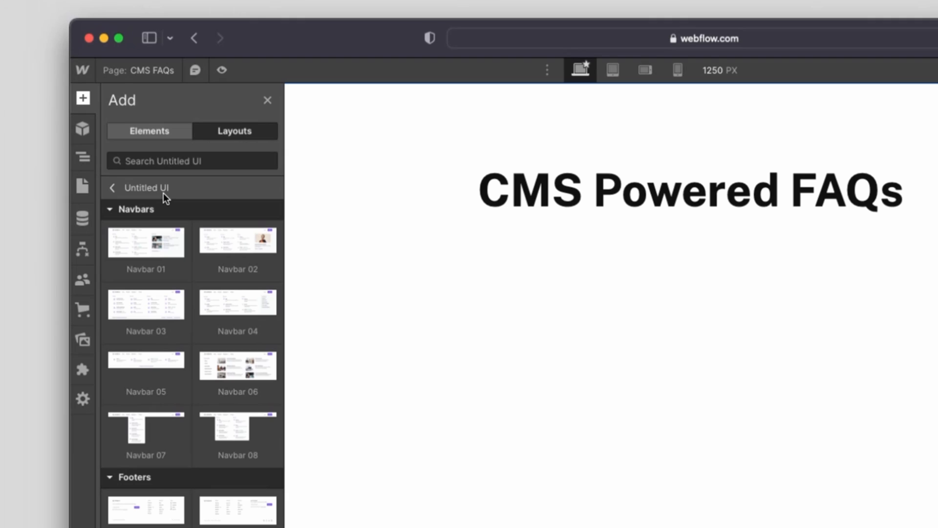
left_click(192, 160)
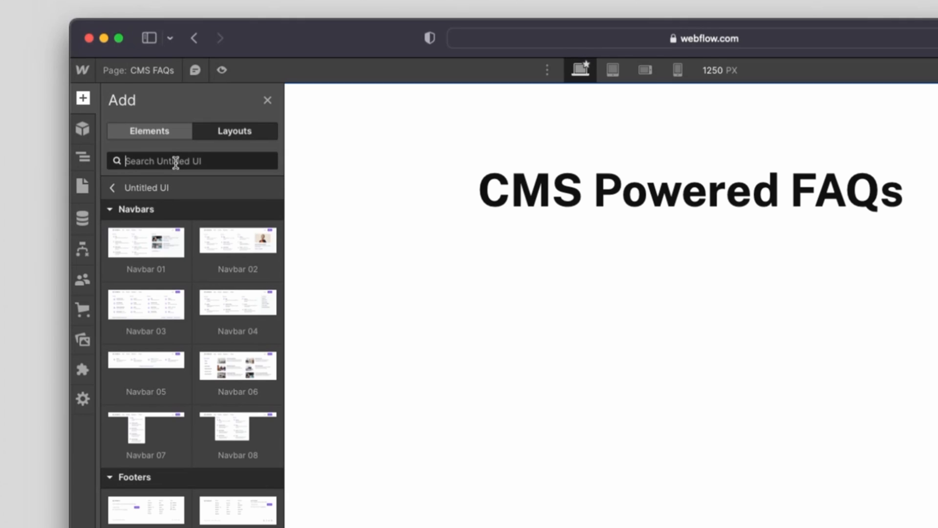
type("faq")
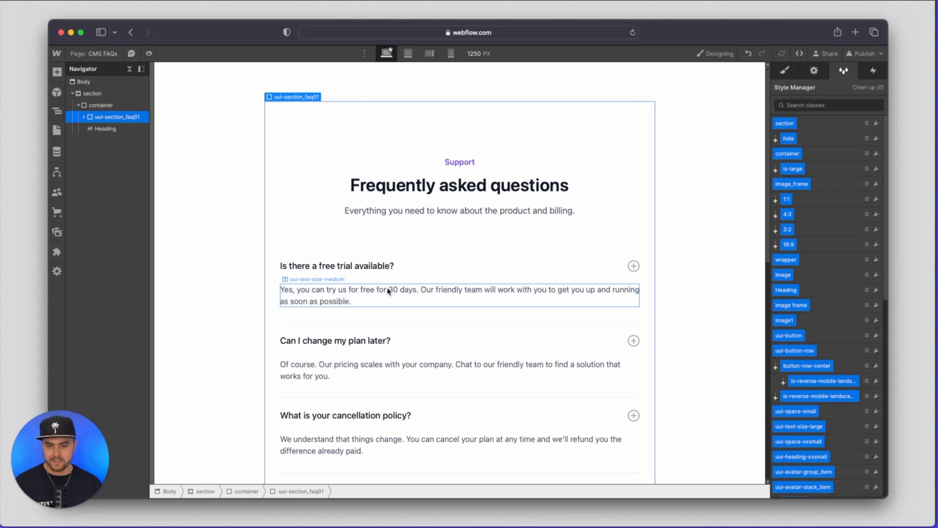
Step: Expand uui-faq01_component and move uui-faq01_list under the CMS Powered FAQs heading
left_click(459, 185)
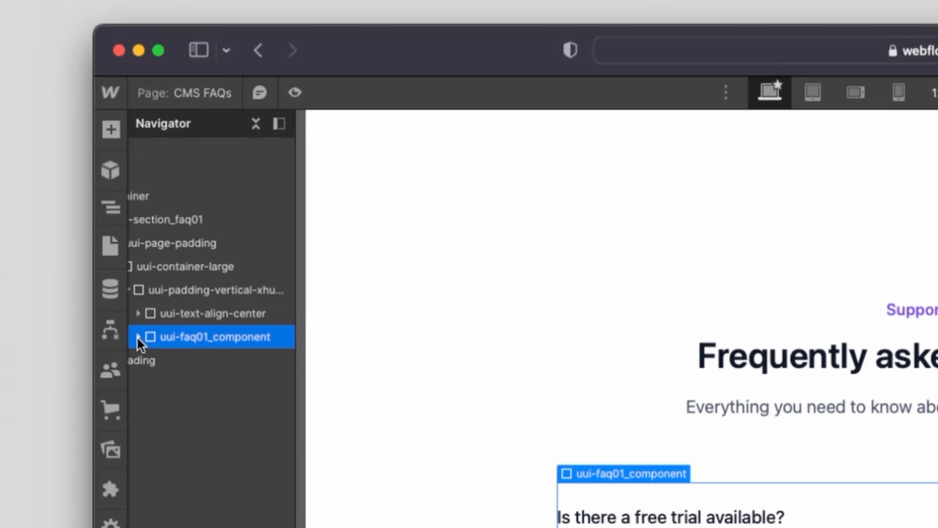
left_click(141, 336)
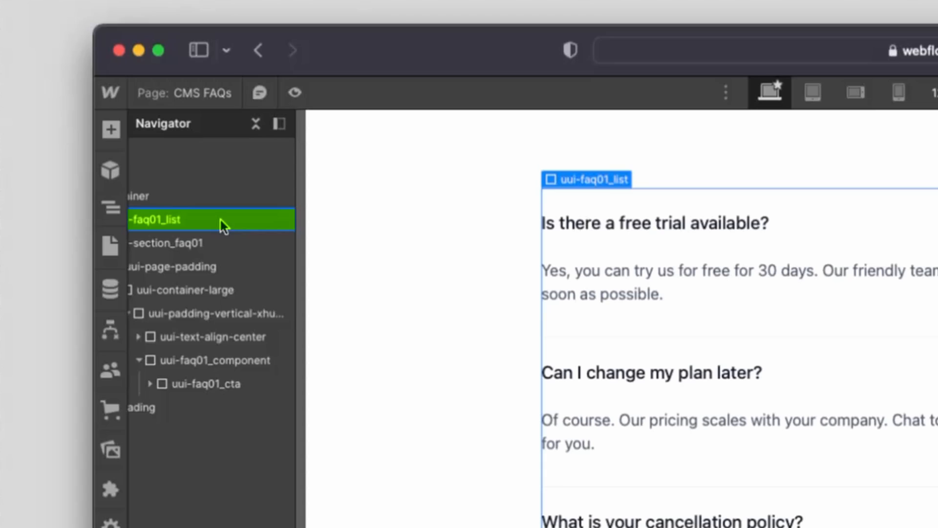
left_click(207, 243)
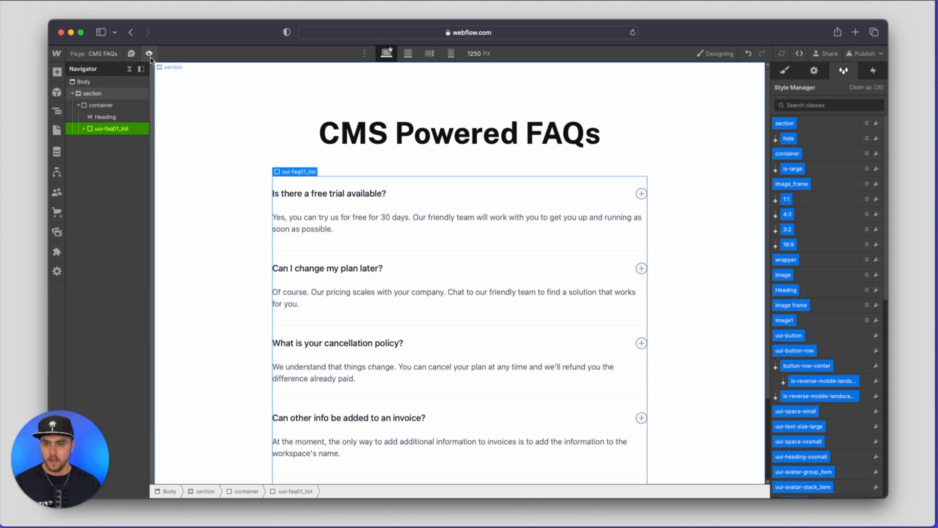
left_click(149, 53)
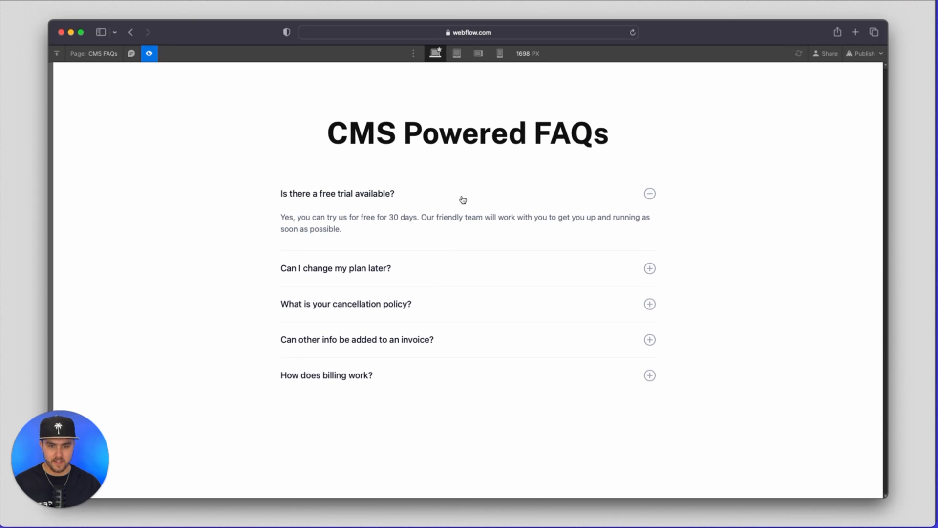
left_click(649, 193)
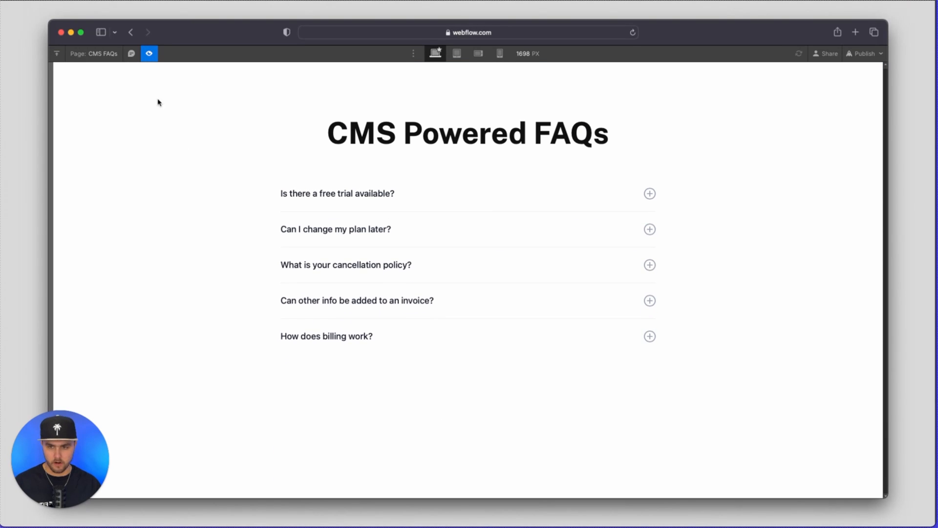
left_click(149, 53)
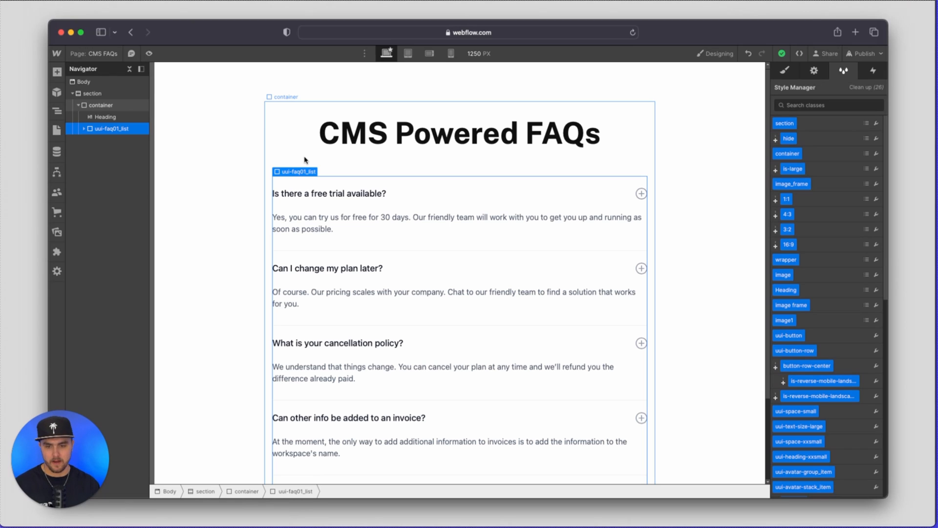
Step: Place a Collection List above uui-faq01_list and select its Collection Item
left_click(57, 70)
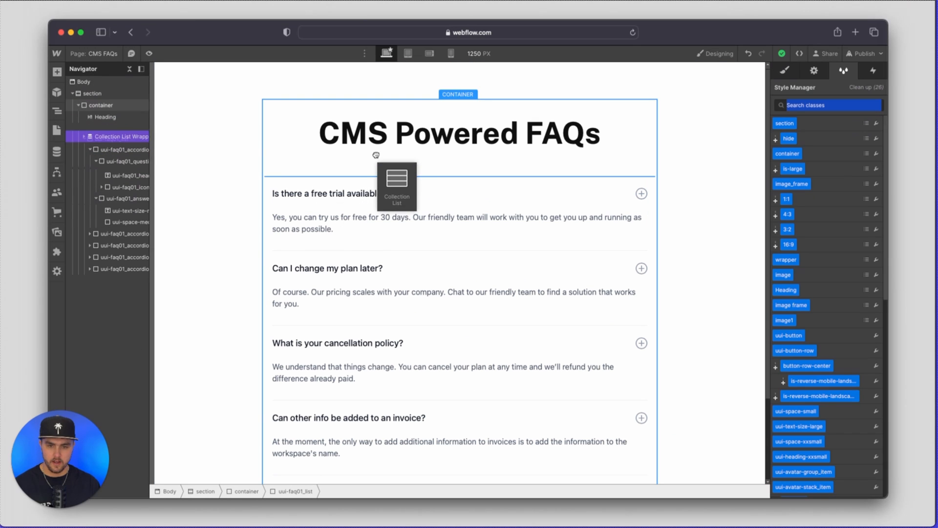
left_click(122, 128)
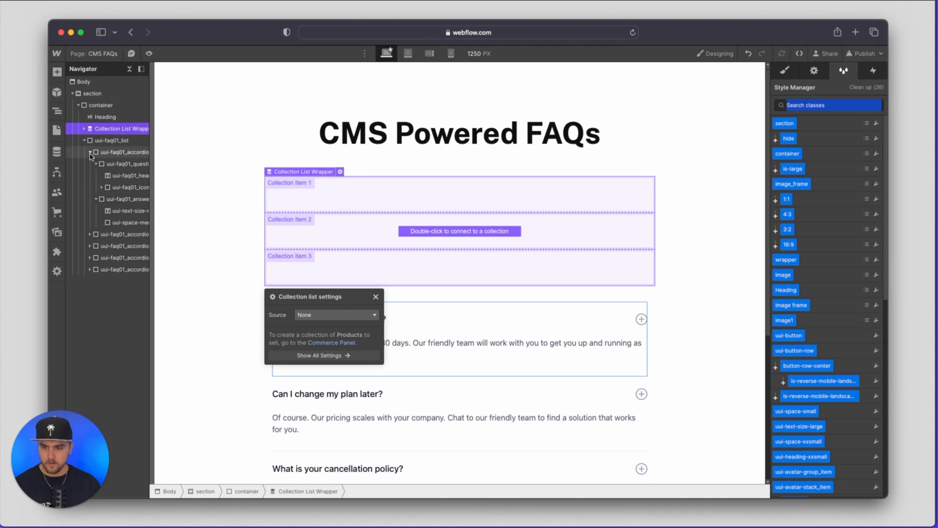
left_click(90, 152)
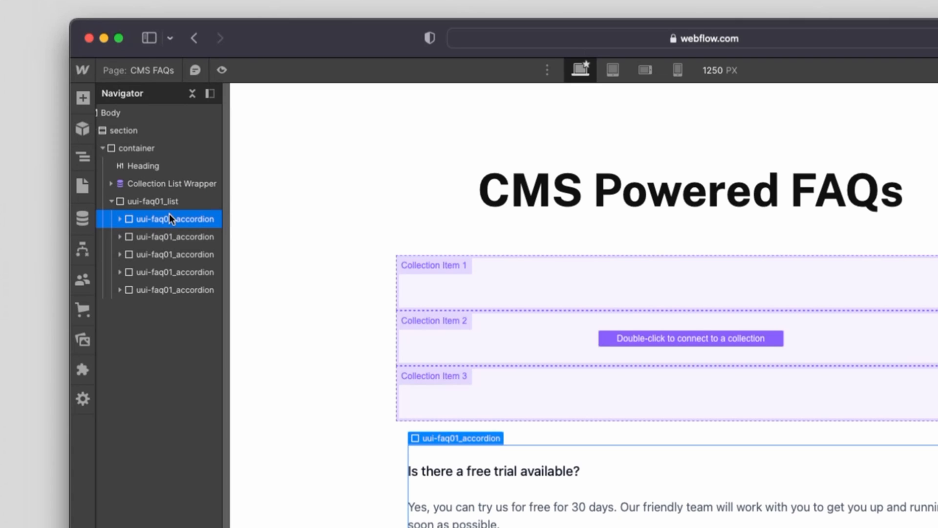
left_click(110, 184)
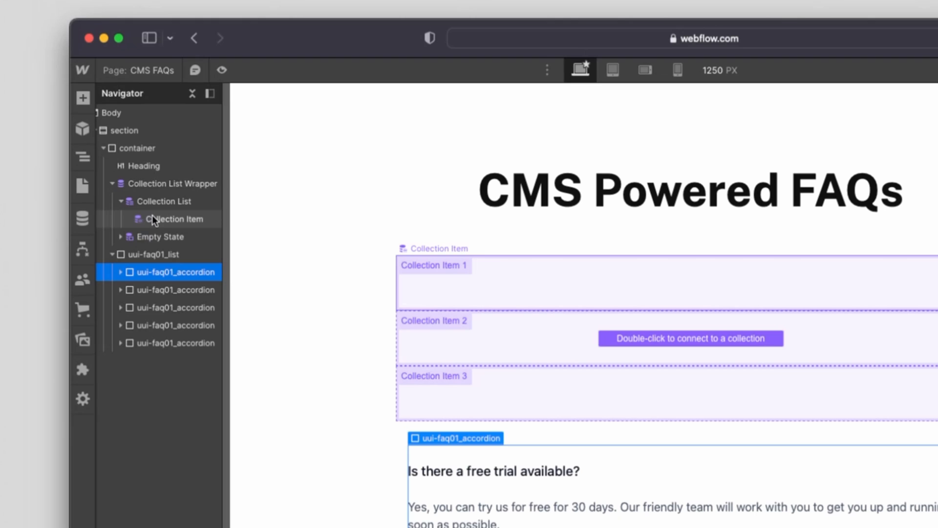
left_click(174, 218)
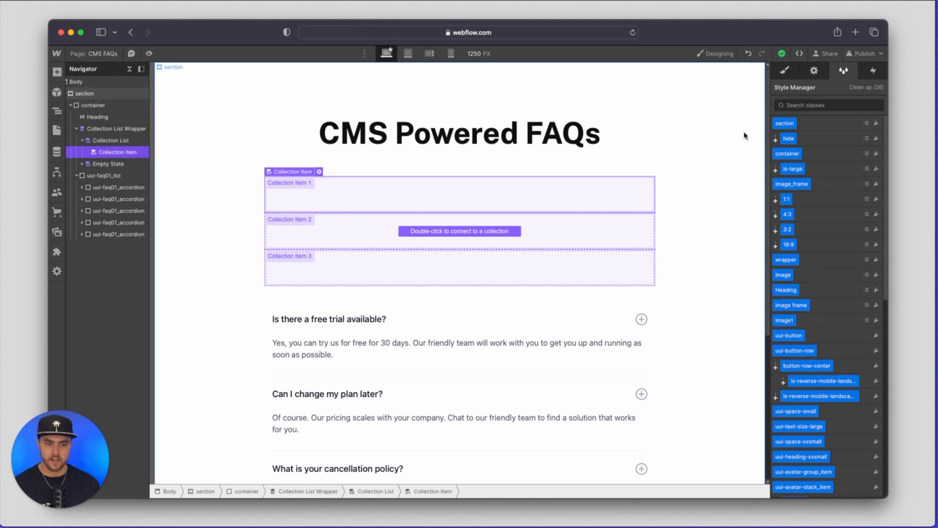
Step: Set the collection list's Source to the FAQs collection
left_click(814, 71)
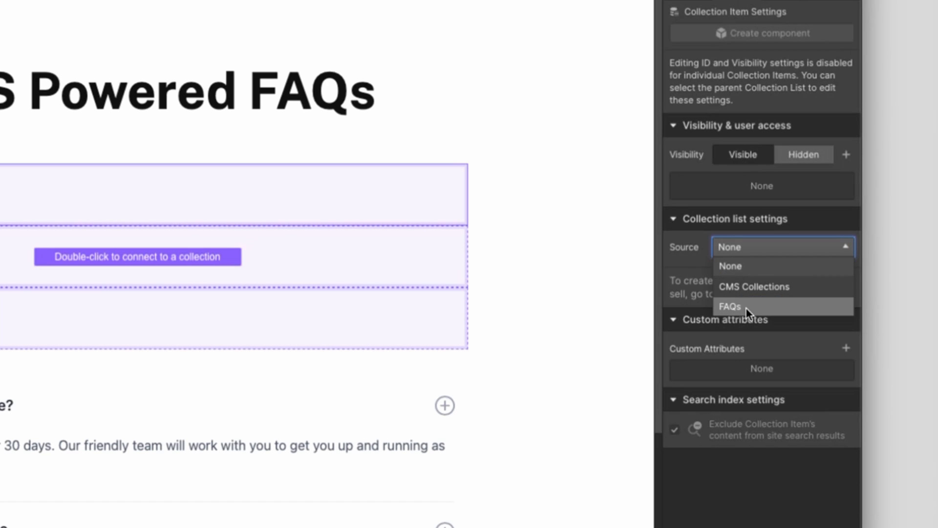
left_click(730, 306)
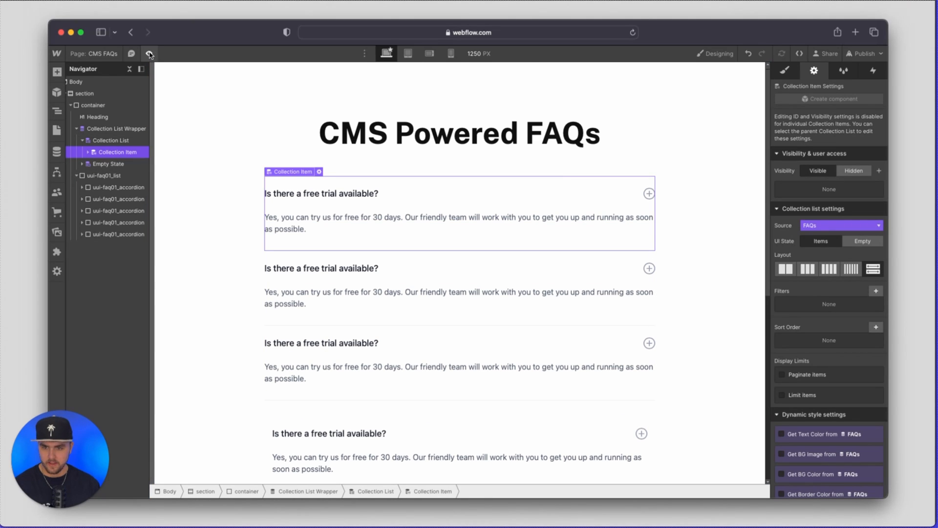
left_click(149, 53)
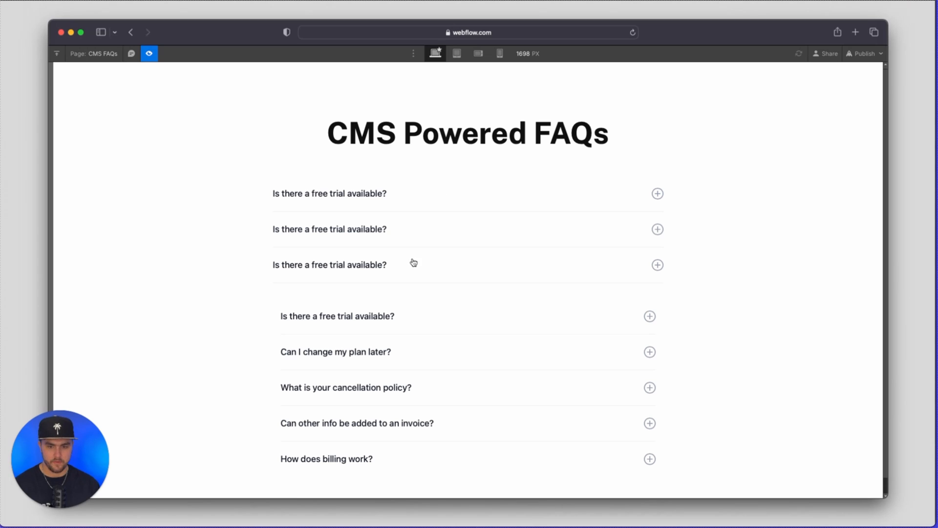
left_click(656, 193)
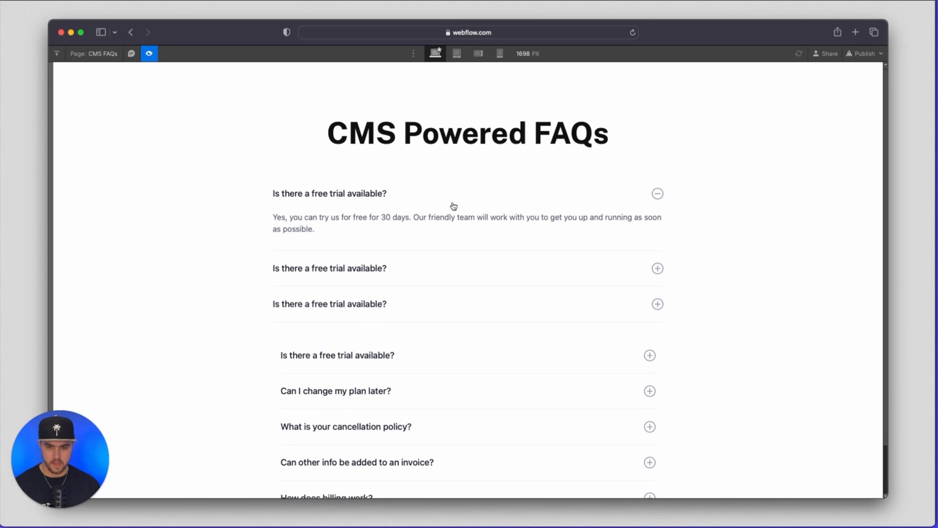
left_click(467, 229)
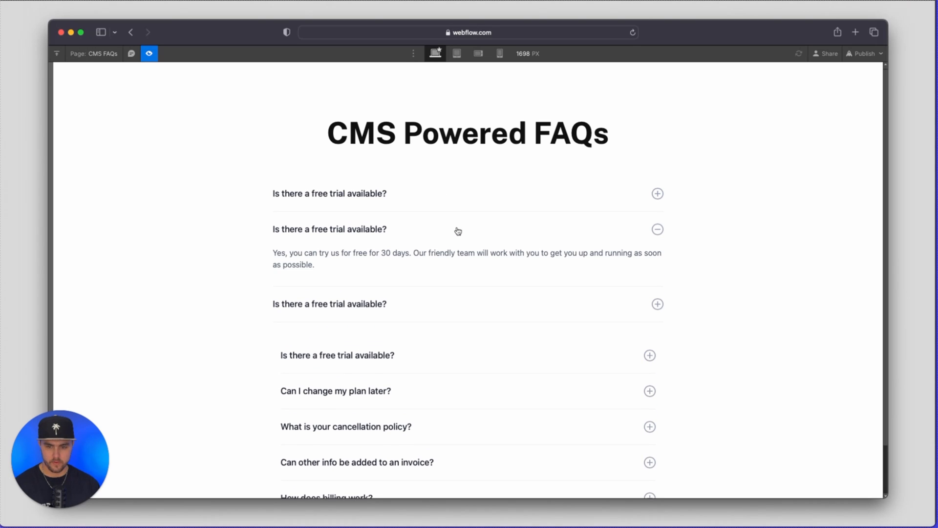
left_click(149, 53)
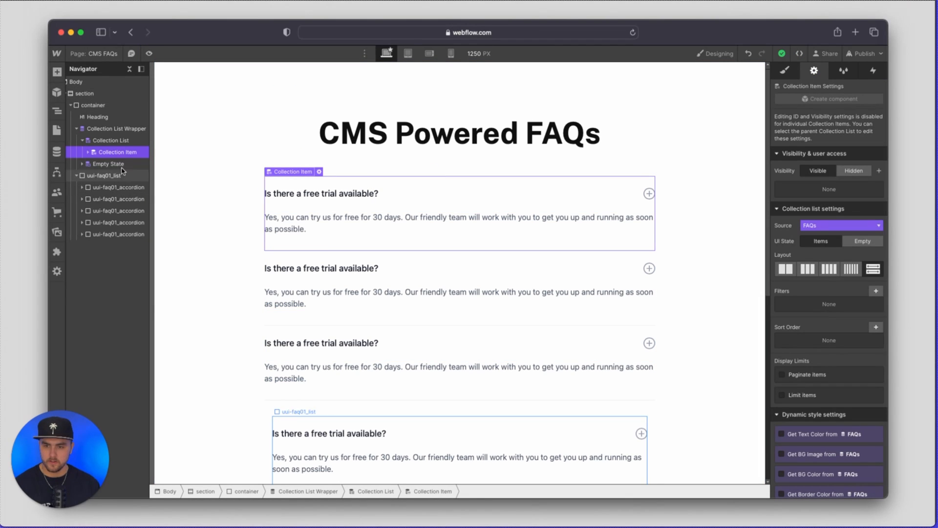
Step: Apply the static list's uui-faq01_list class to the Collection List
left_click(110, 140)
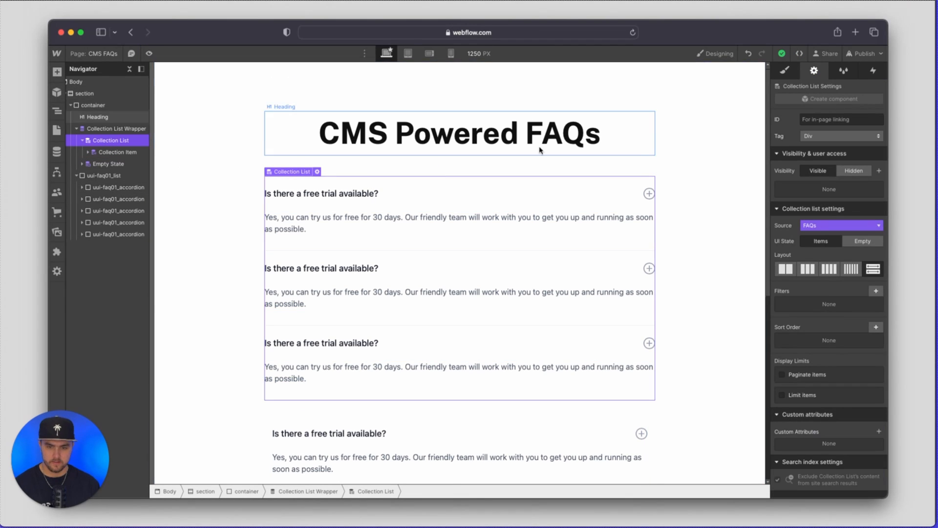
left_click(784, 70)
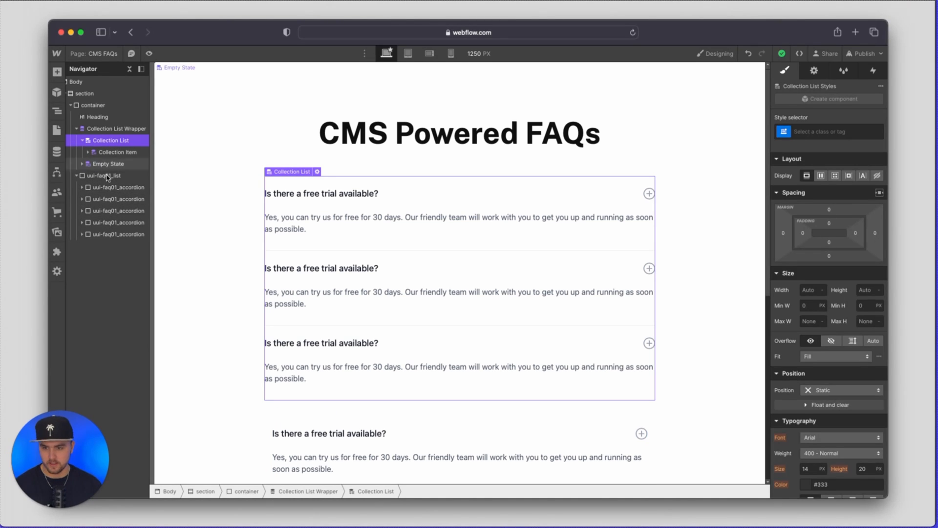
left_click(105, 176)
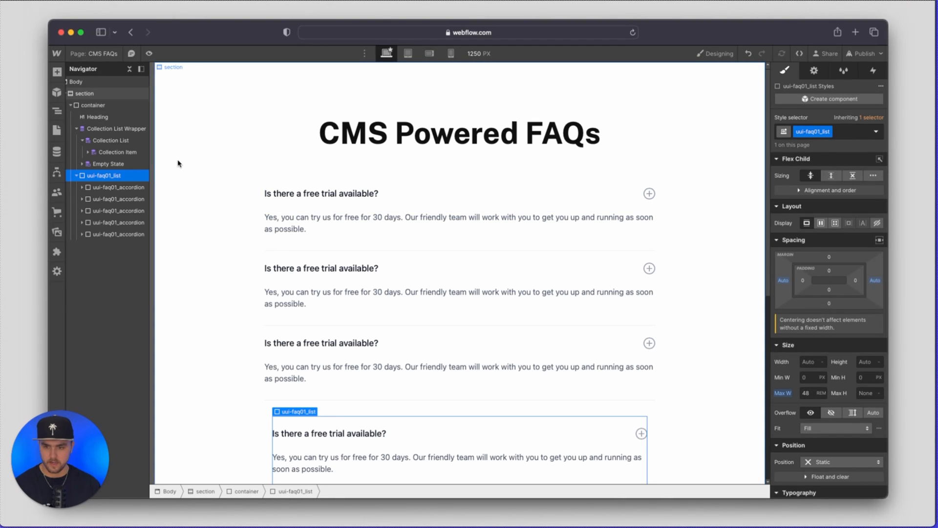
left_click(111, 140)
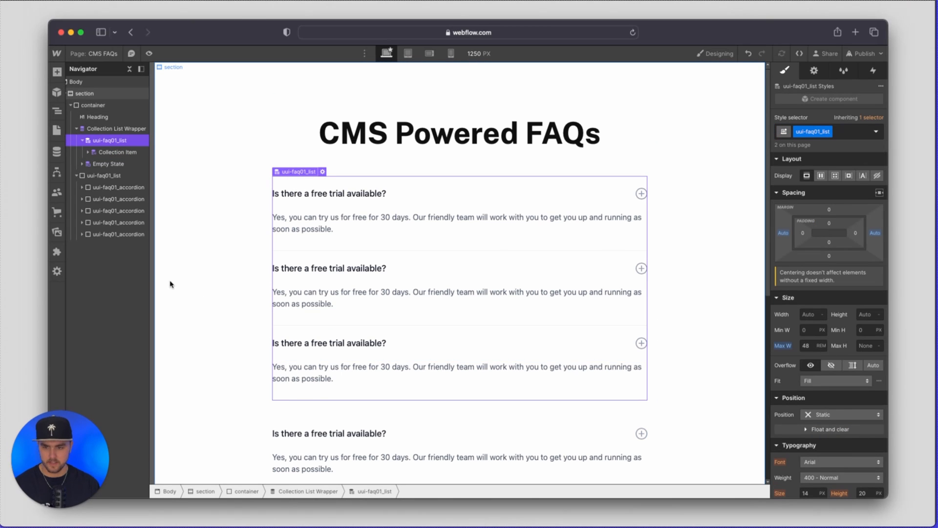
left_click(104, 175)
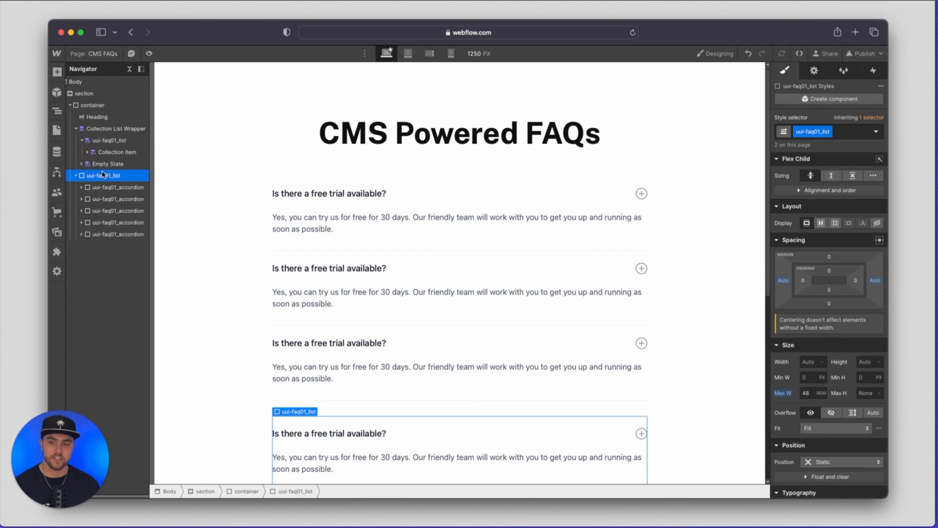
Step: Delete the static uui-faq01_list and select the first CMS collection item
left_click(77, 175)
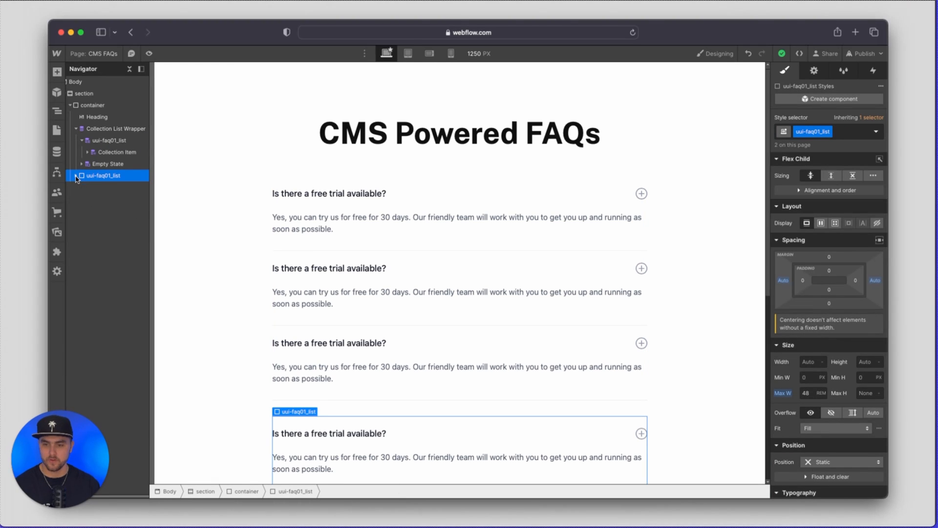
left_click(117, 128)
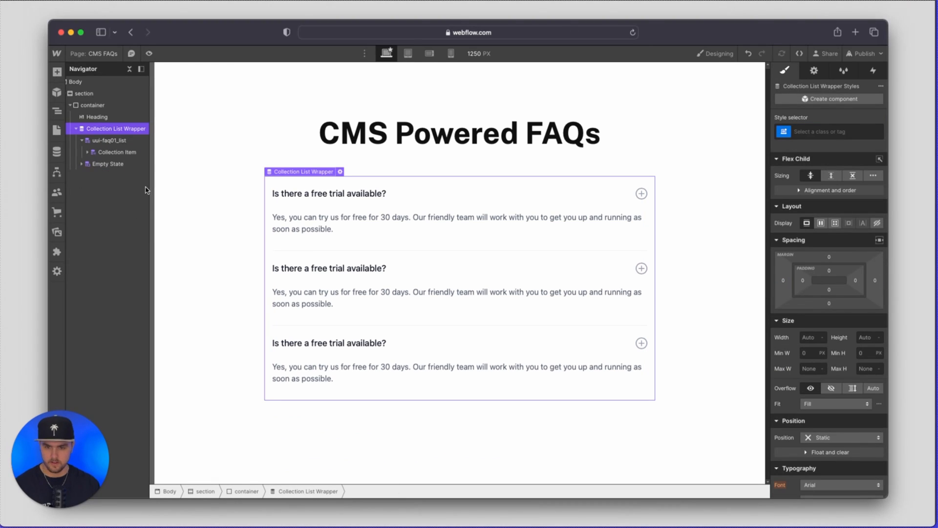
left_click(329, 222)
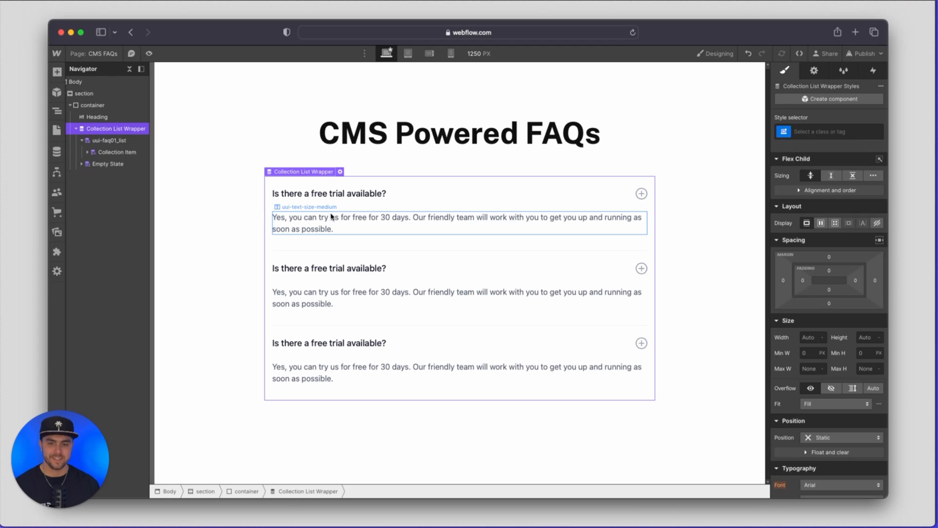
left_click(328, 193)
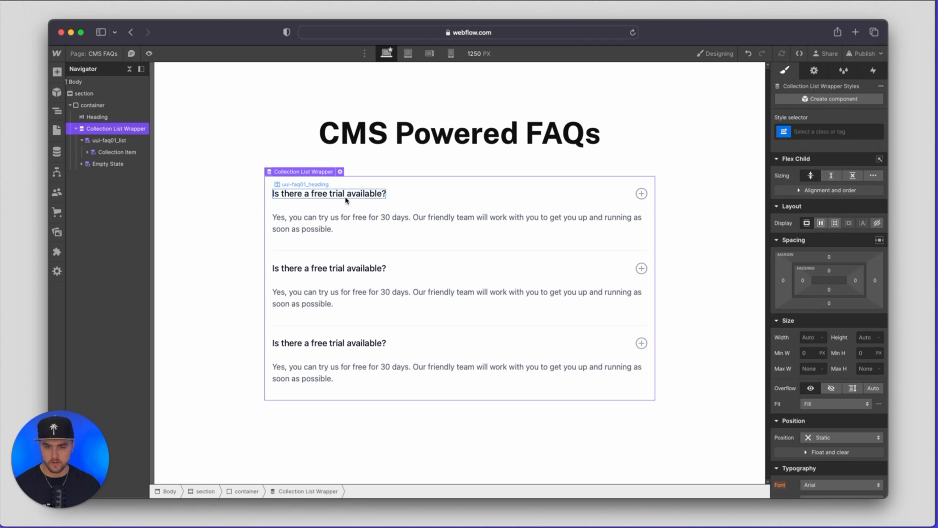
Step: Bind the question heading's text to the FAQs Question field
left_click(329, 193)
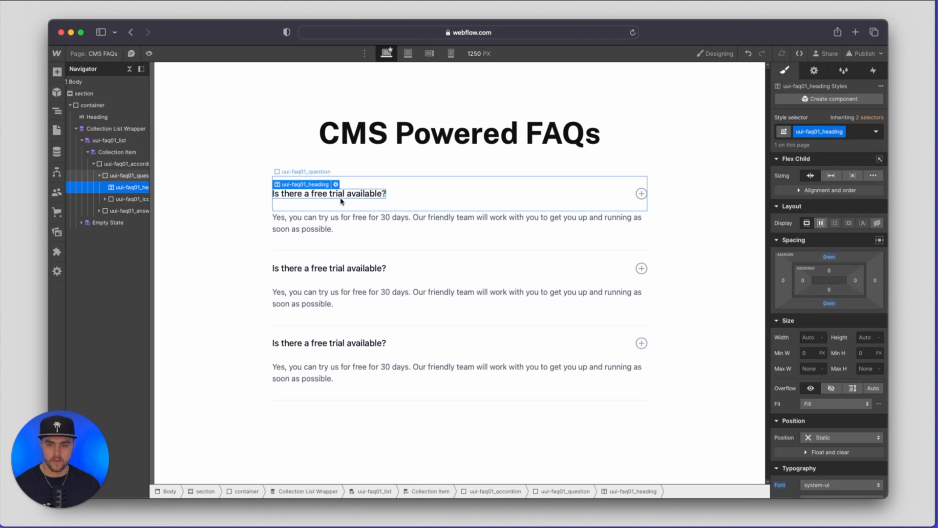
left_click(336, 184)
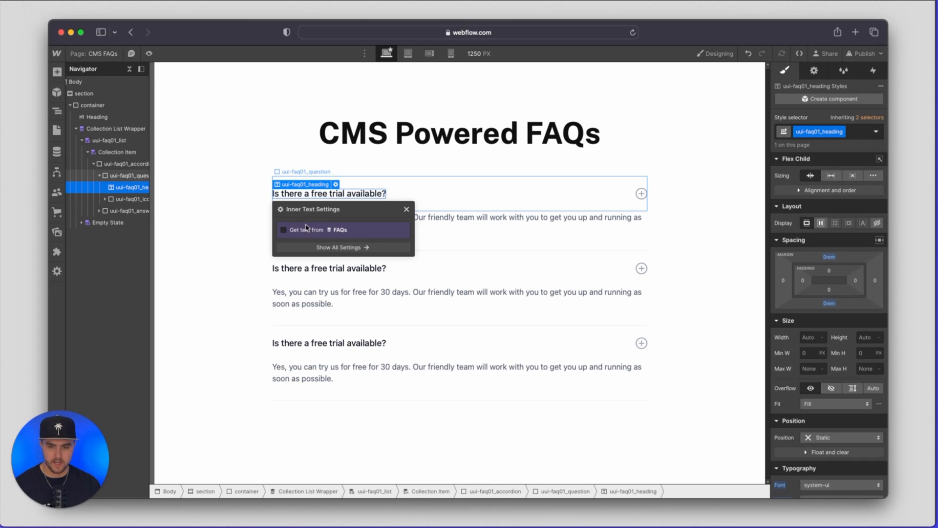
left_click(284, 230)
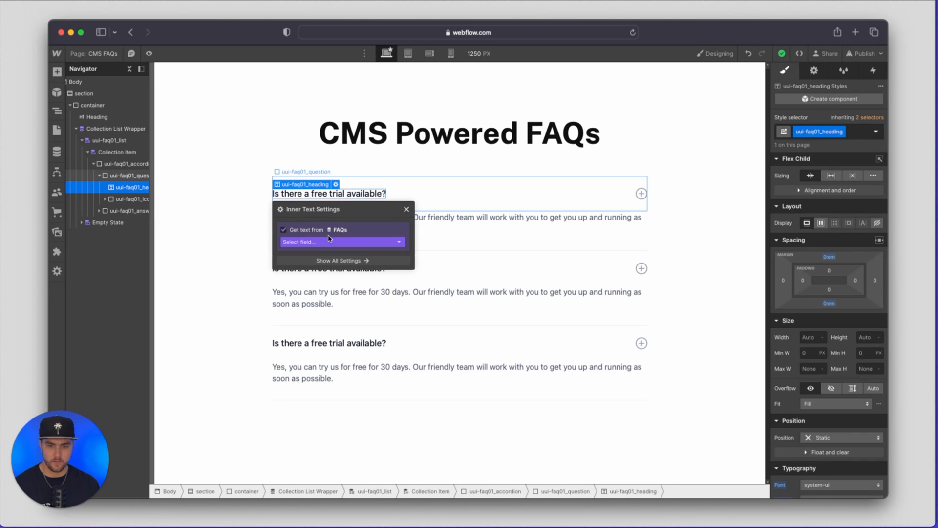
left_click(341, 242)
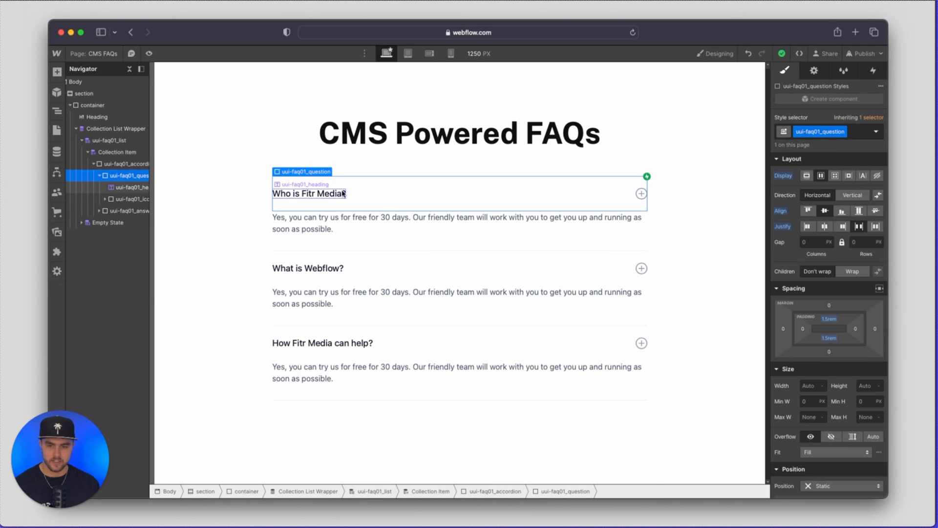
type("?")
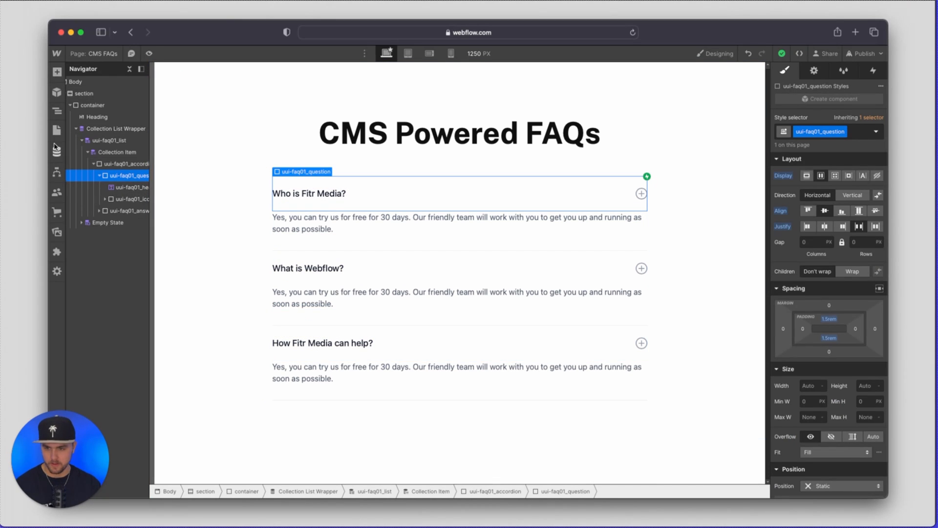
Step: Fill the rich-text answer block from the FAQs Answer field
left_click(57, 152)
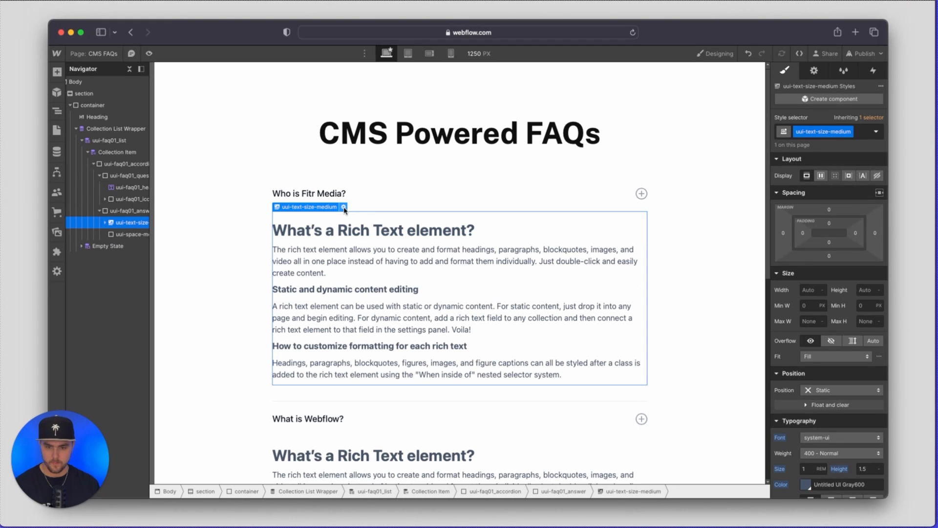
left_click(343, 207)
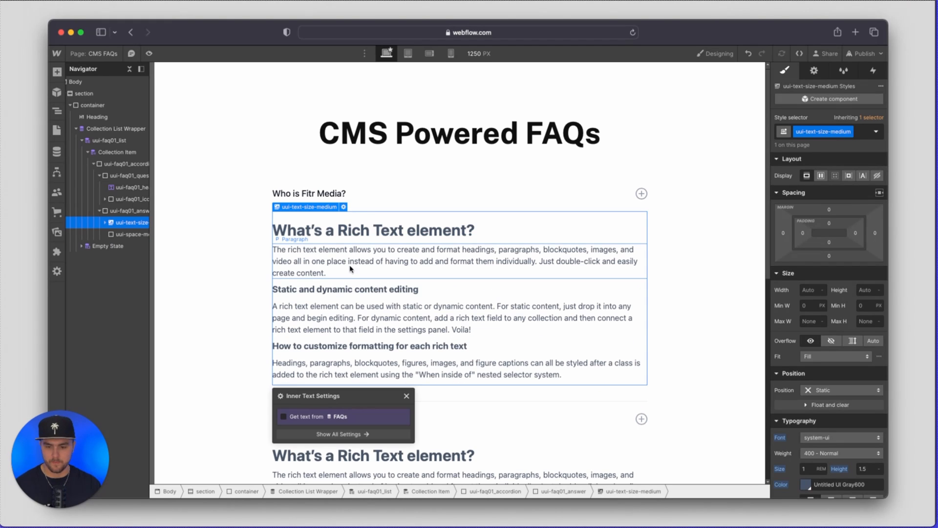
left_click(283, 416)
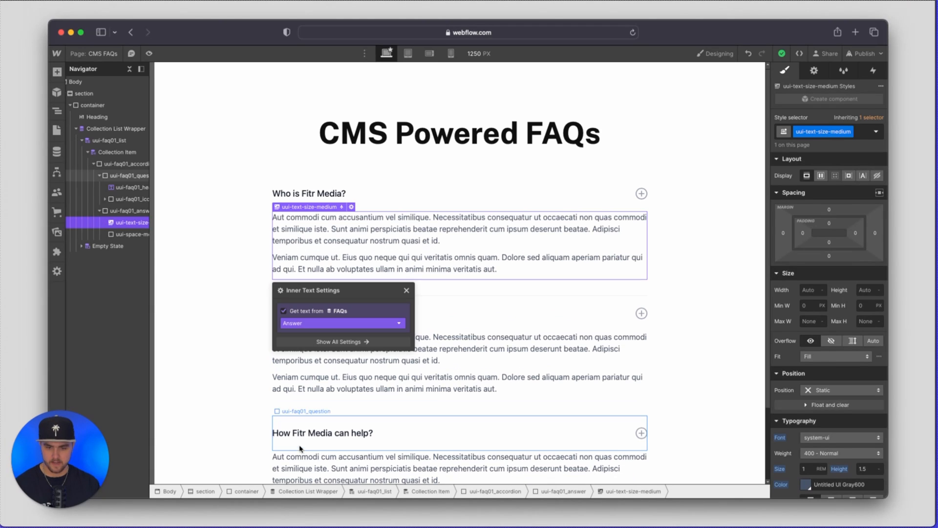
Step: Preview the page, collapse the 'What is Webflow?' answer, and exit Preview
left_click(149, 54)
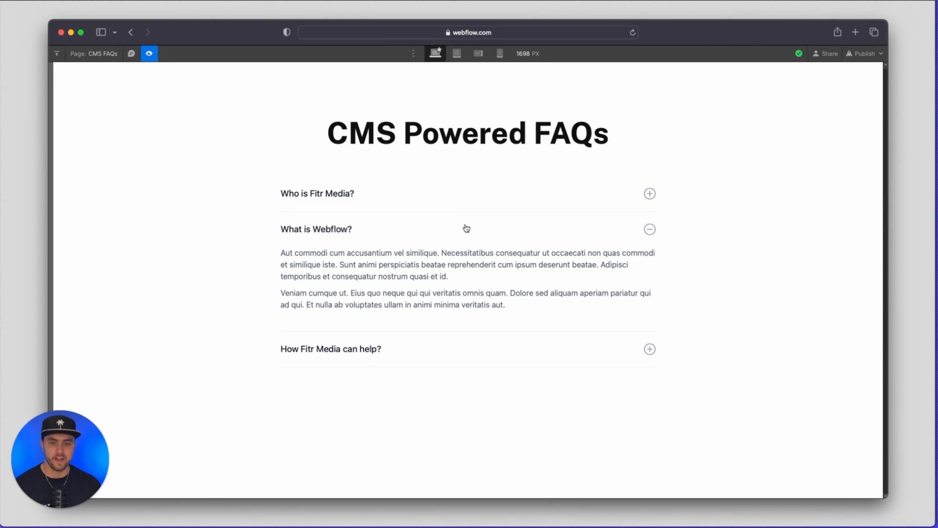
left_click(650, 229)
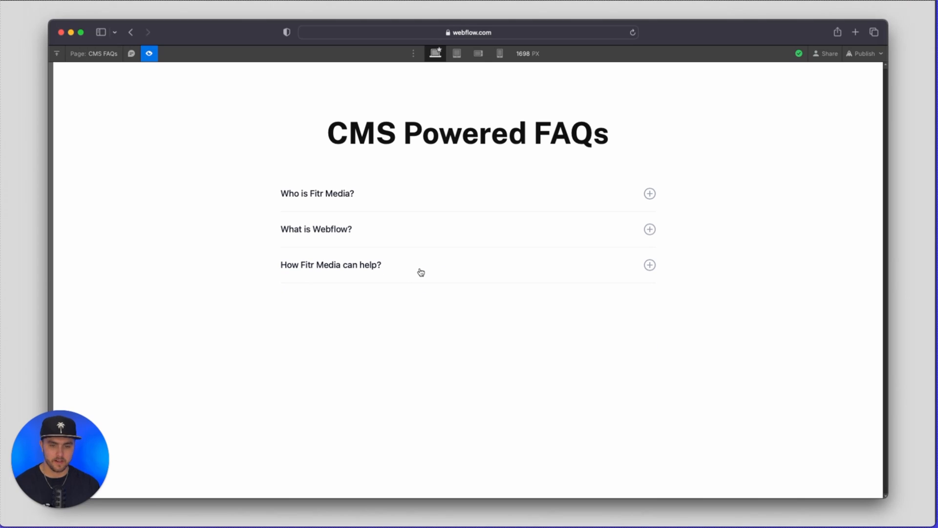
left_click(649, 264)
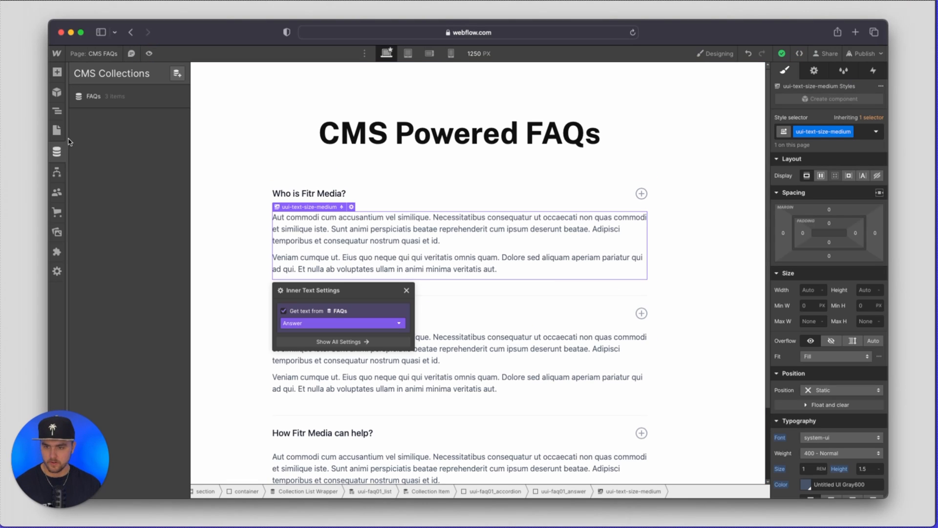
Step: Delete the 'How Fitr Media can help?' item from the FAQs collection, confirming the deletion
left_click(57, 151)
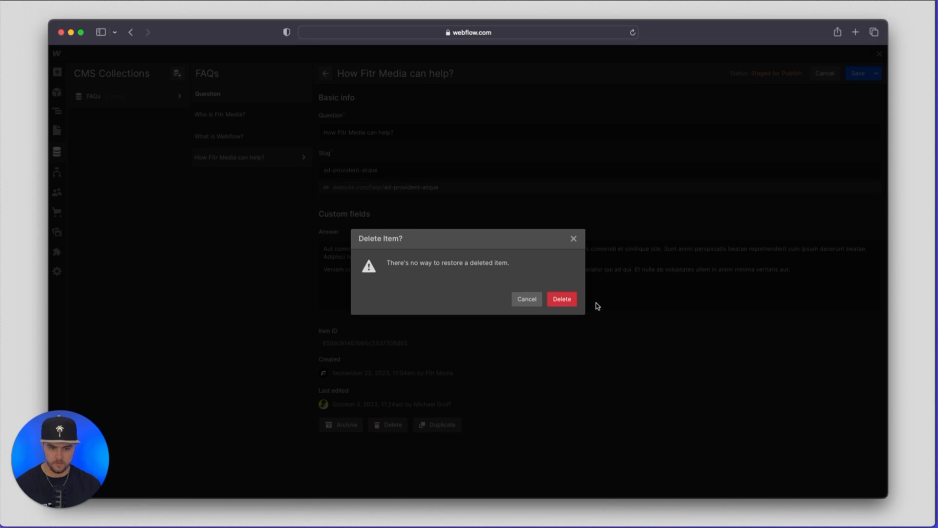
left_click(560, 298)
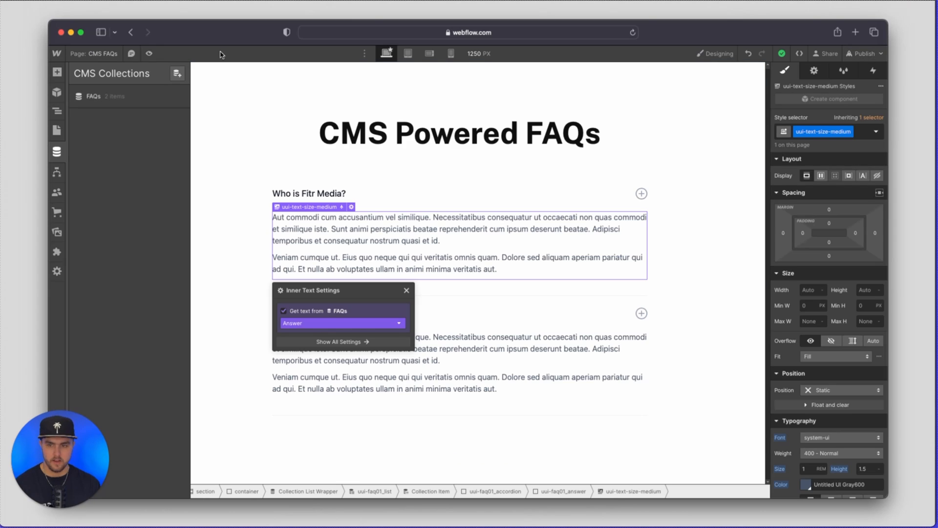
Step: Preview the page to check that only 'Who is Fitr Media?' and 'What is Webflow?' remain
left_click(149, 53)
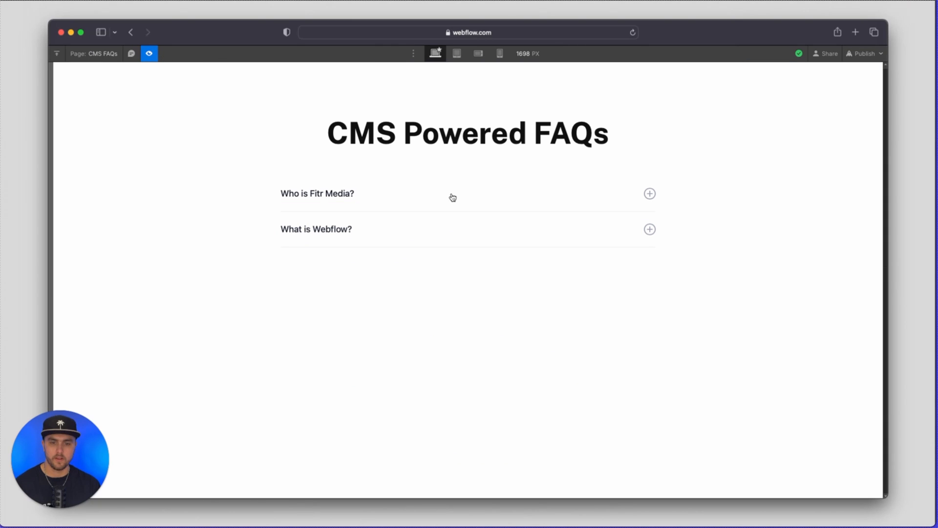
mouse_move(469, 230)
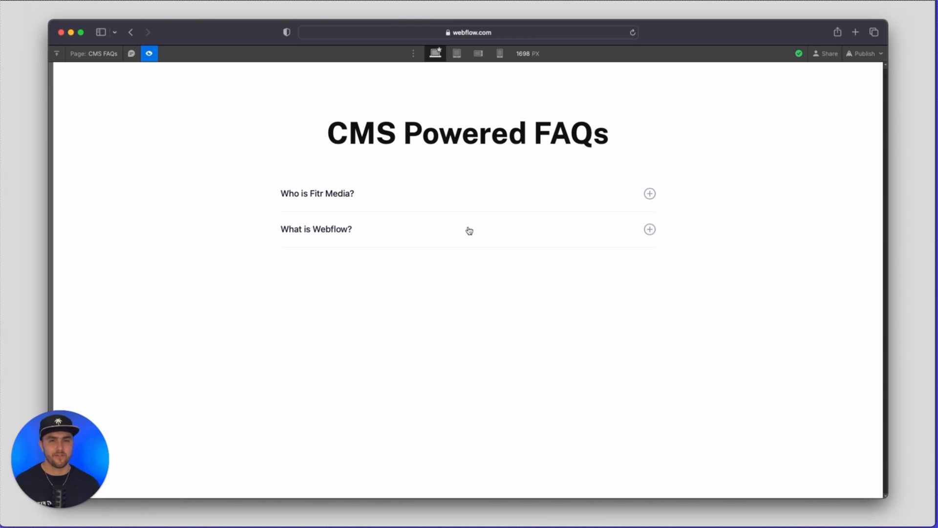
mouse_move(163, 447)
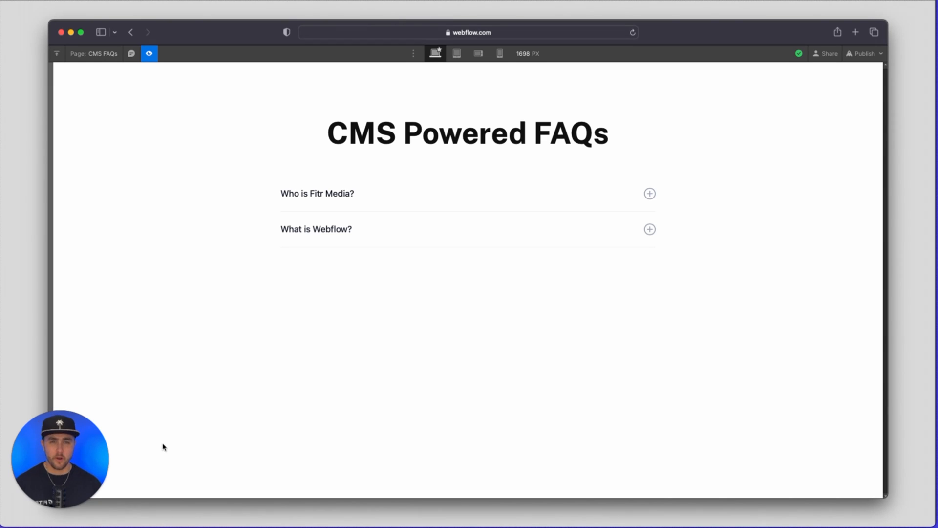